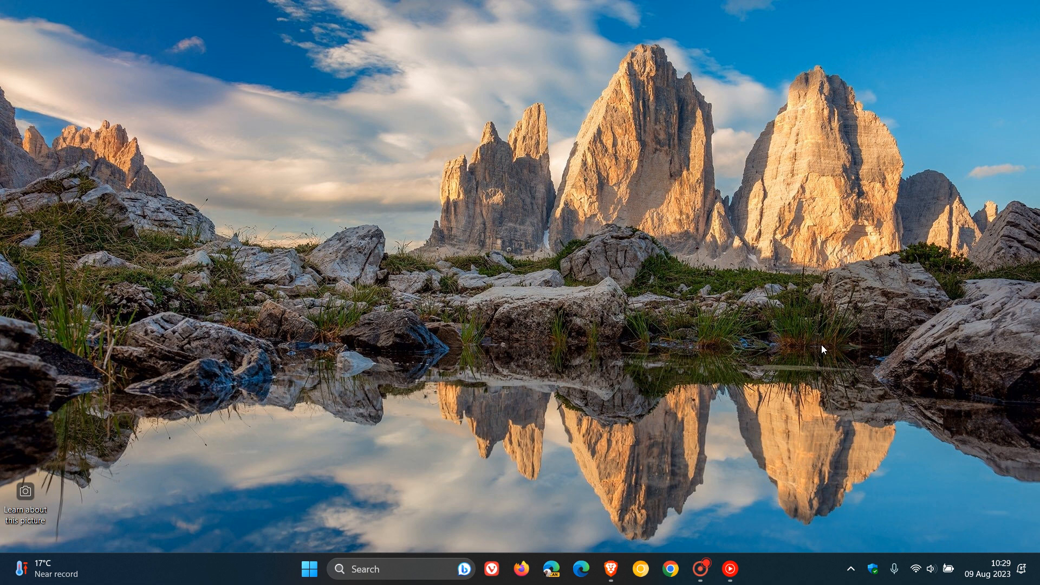
Launch the Settings app from the Start menu.
{"action": "left_click", "coordinate": [309, 569]}
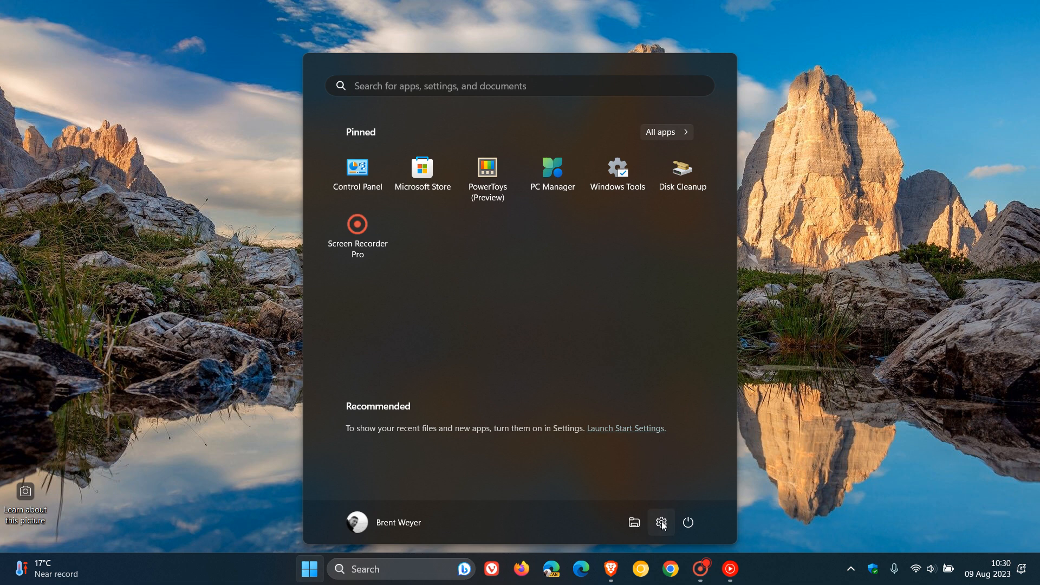
{"action": "left_click", "coordinate": [662, 523]}
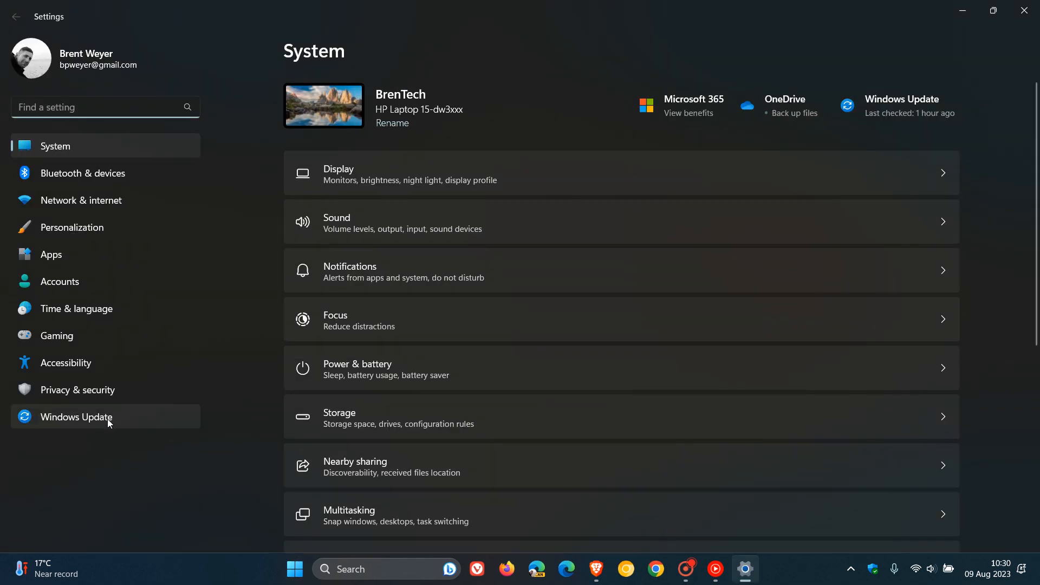
Go to the Windows Update page in the Settings sidebar.
{"action": "left_click", "coordinate": [76, 417]}
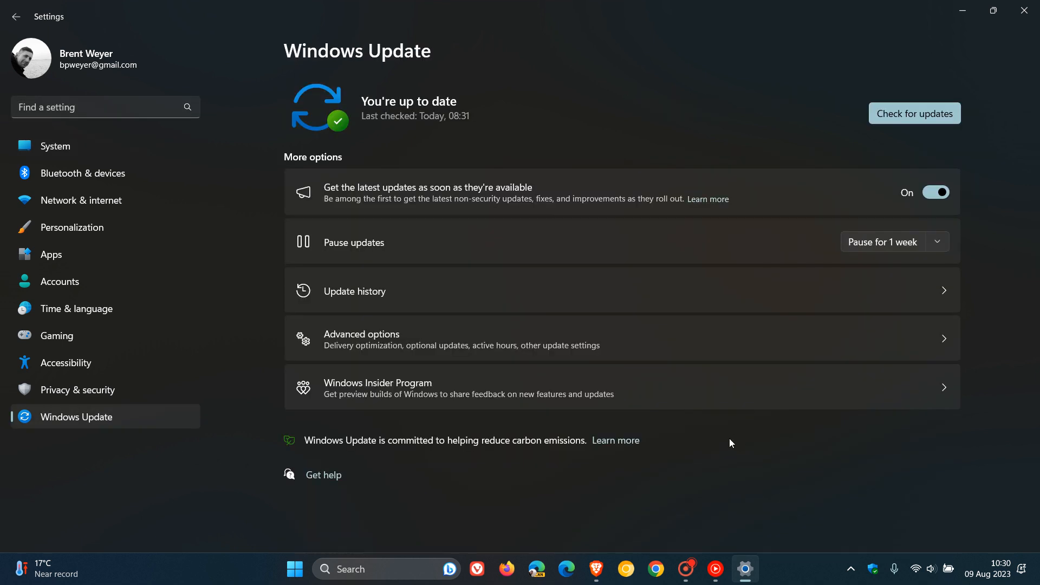
{"action": "mouse_move", "coordinate": [987, 525]}
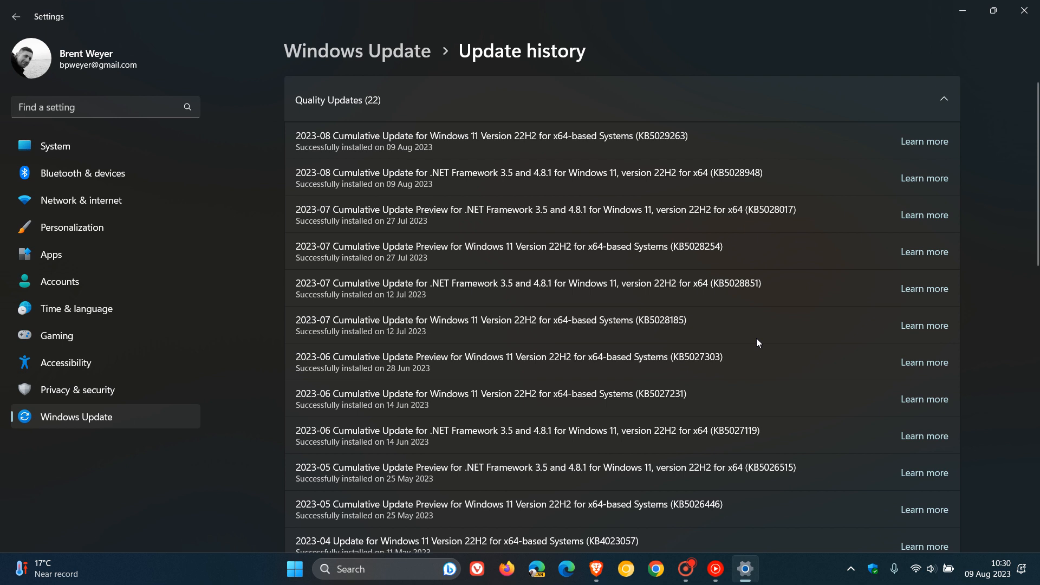
{"action": "mouse_move", "coordinate": [685, 119]}
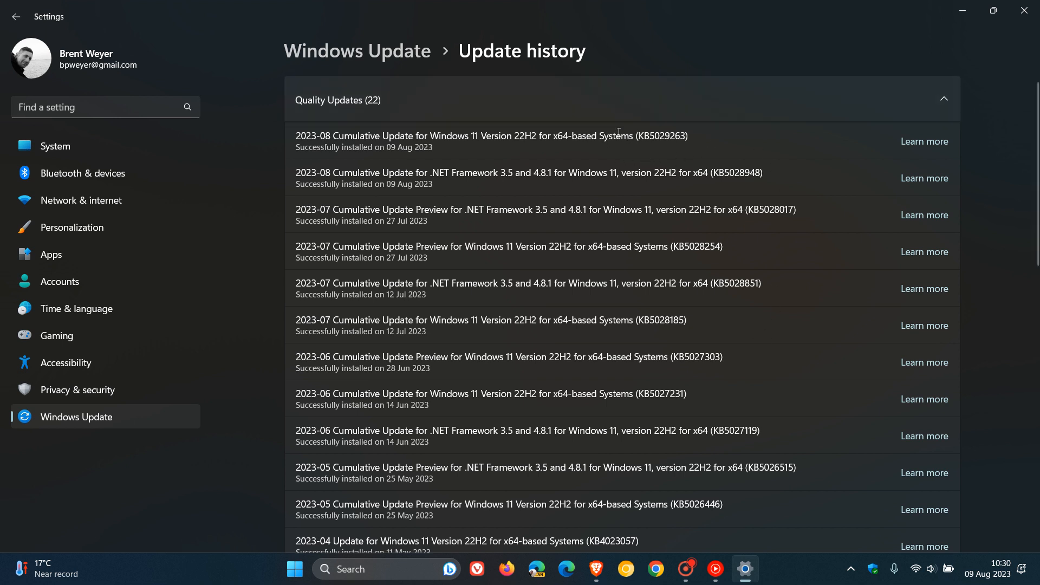
{"action": "mouse_move", "coordinate": [685, 156]}
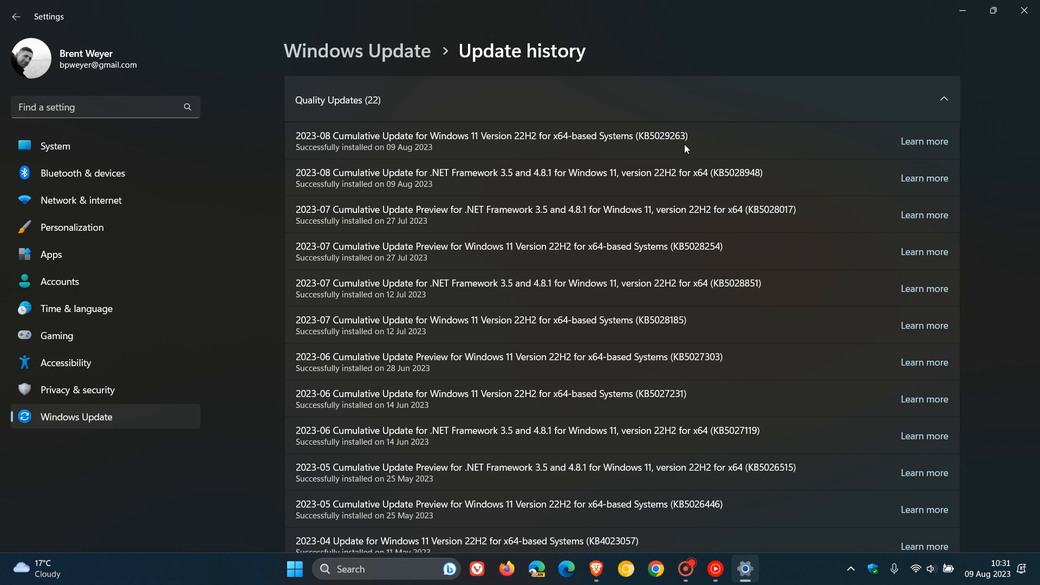
{"action": "mouse_move", "coordinate": [702, 135]}
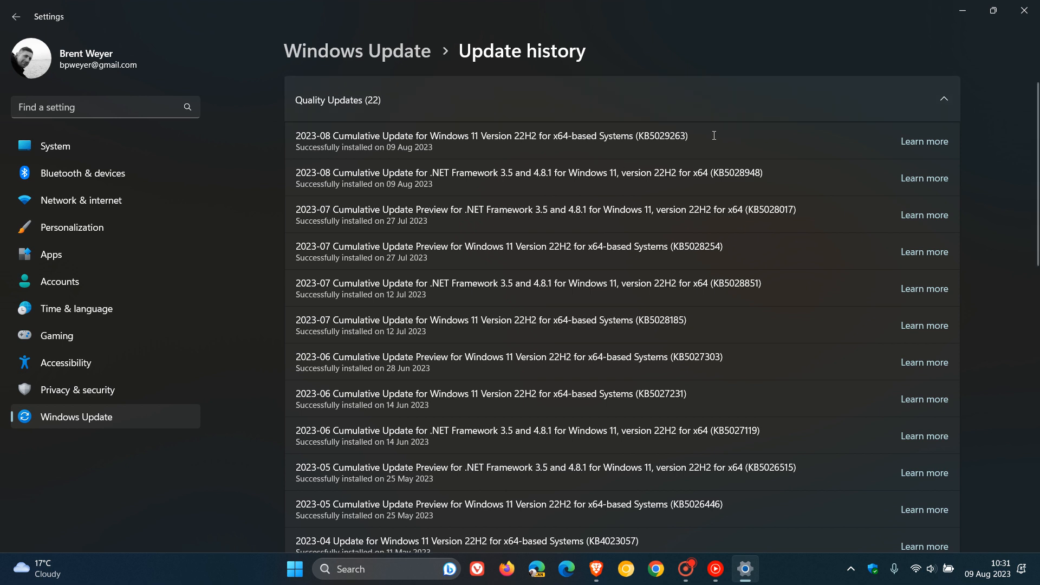
{"action": "mouse_move", "coordinate": [732, 131]}
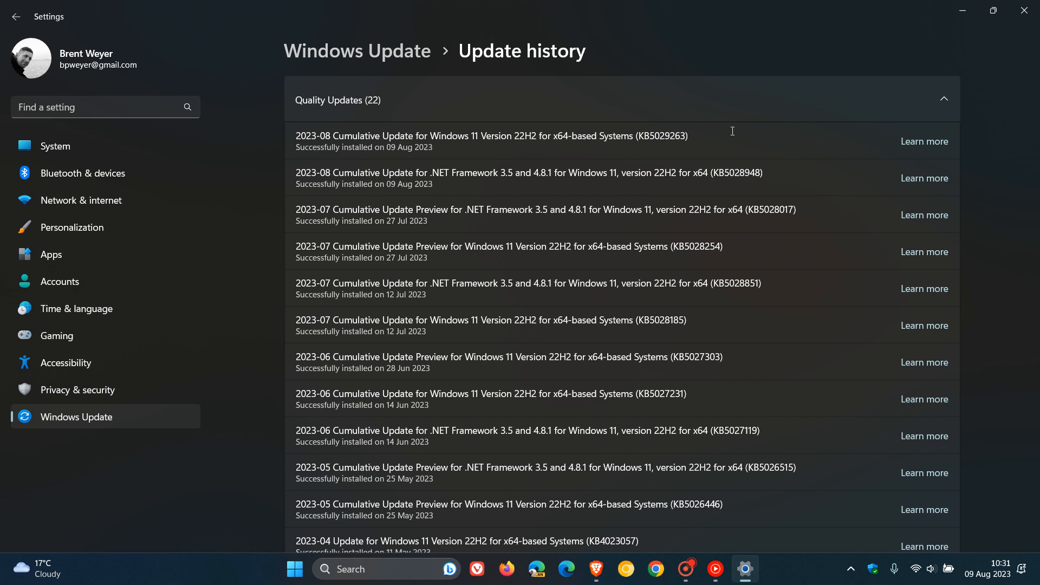
{"action": "mouse_move", "coordinate": [780, 265]}
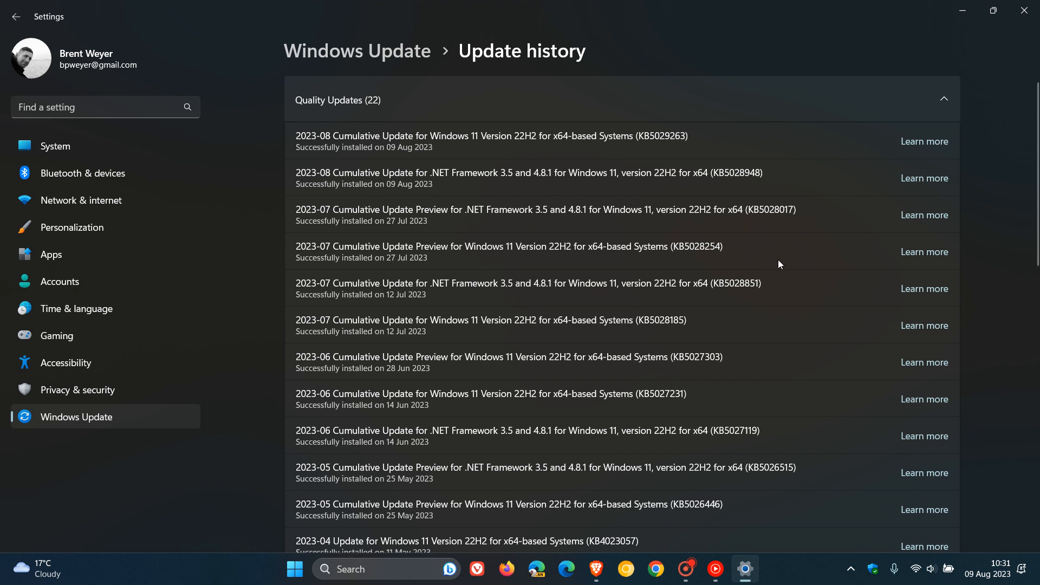
{"action": "mouse_move", "coordinate": [732, 240]}
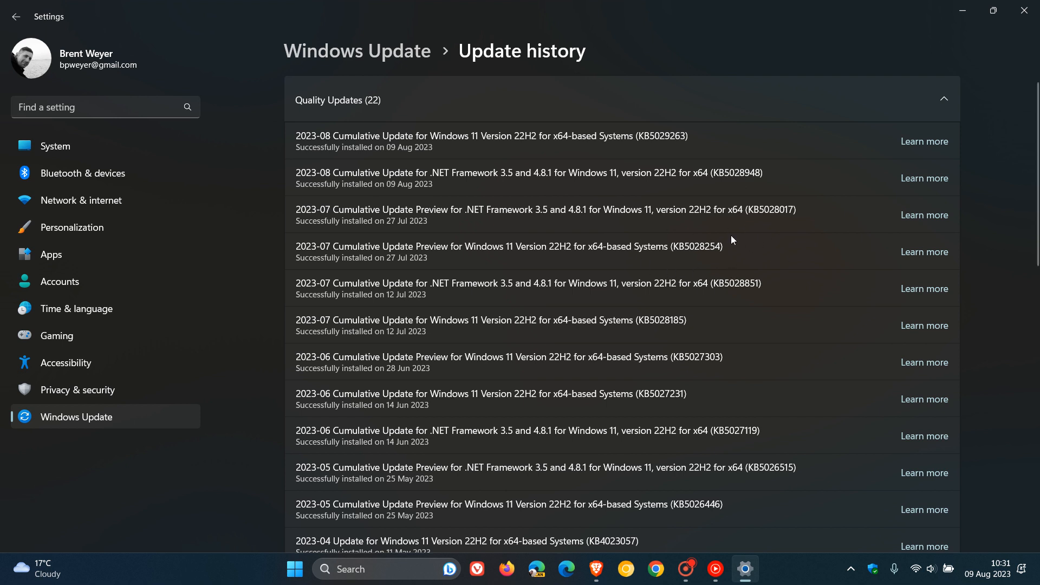
{"action": "mouse_move", "coordinate": [740, 250]}
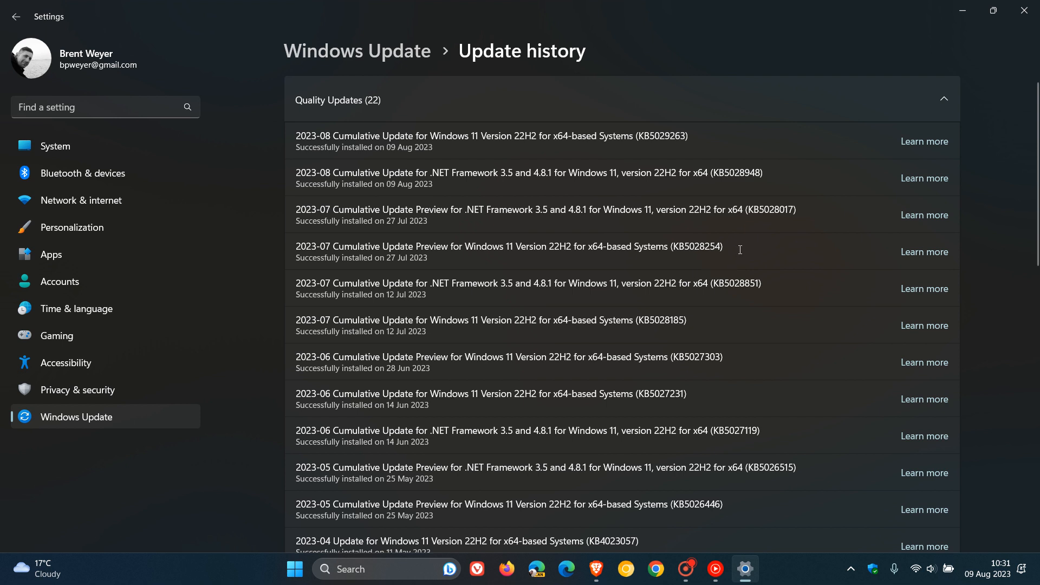
{"action": "mouse_move", "coordinate": [760, 243]}
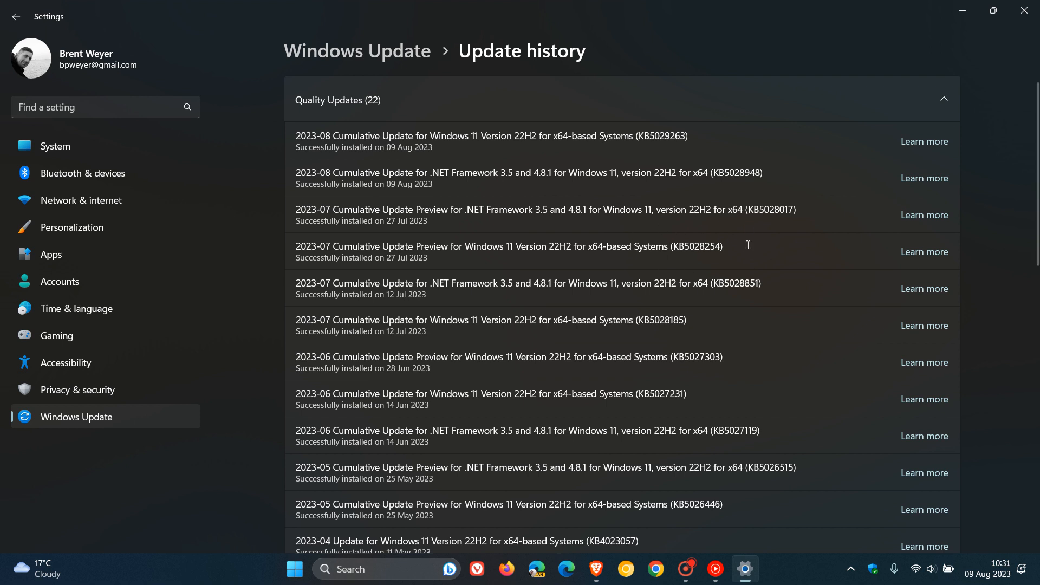
{"action": "mouse_move", "coordinate": [761, 259]}
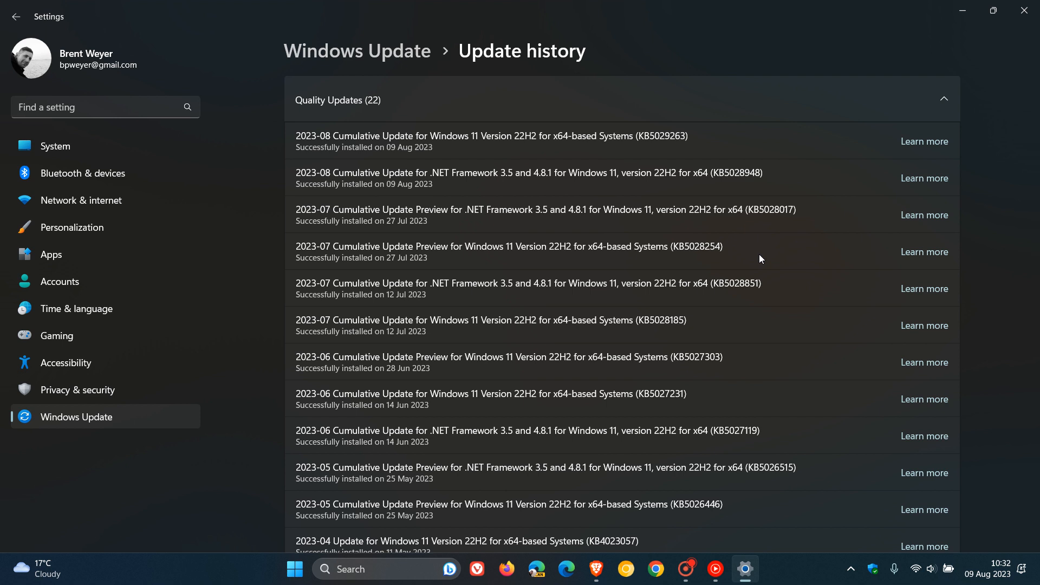
{"action": "mouse_move", "coordinate": [623, 152]}
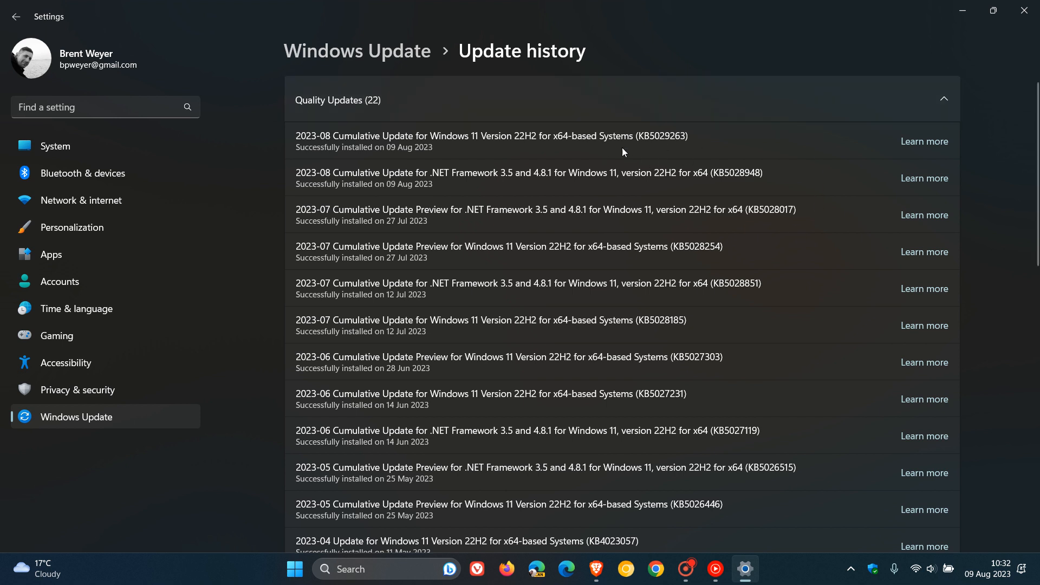
{"action": "mouse_move", "coordinate": [724, 134]}
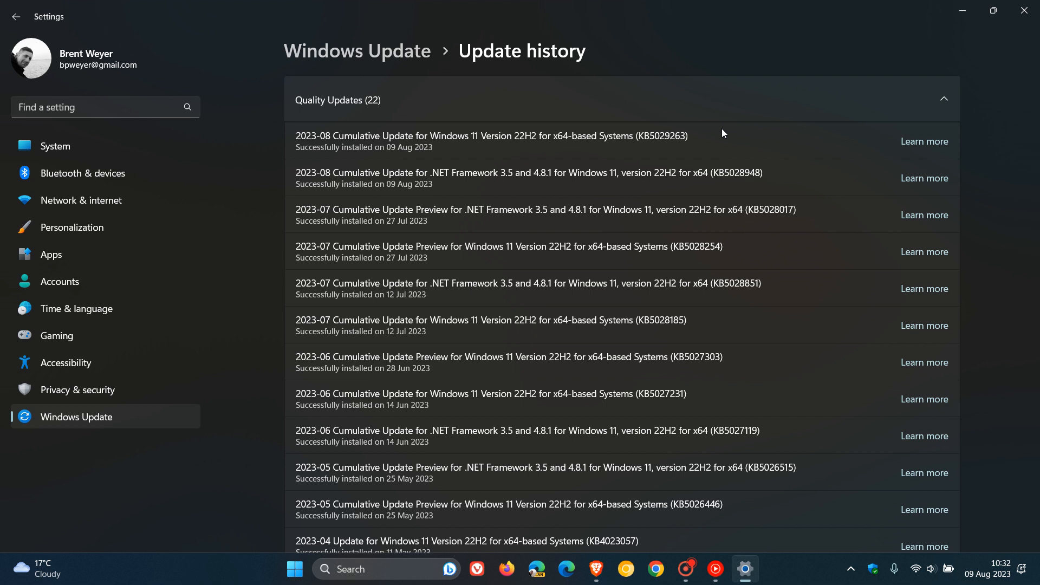
{"action": "mouse_move", "coordinate": [696, 130]}
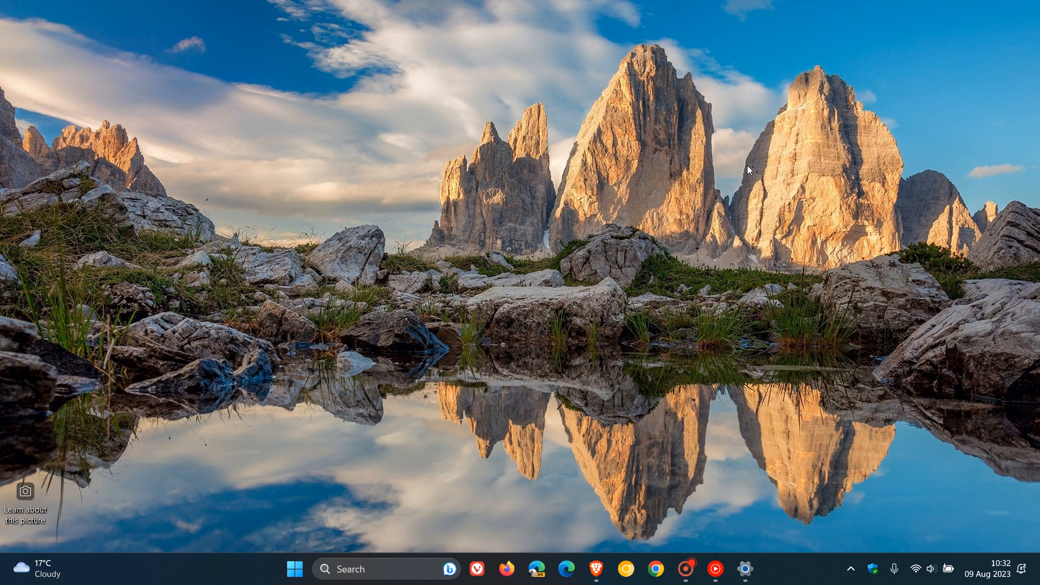
{"action": "mouse_move", "coordinate": [638, 271]}
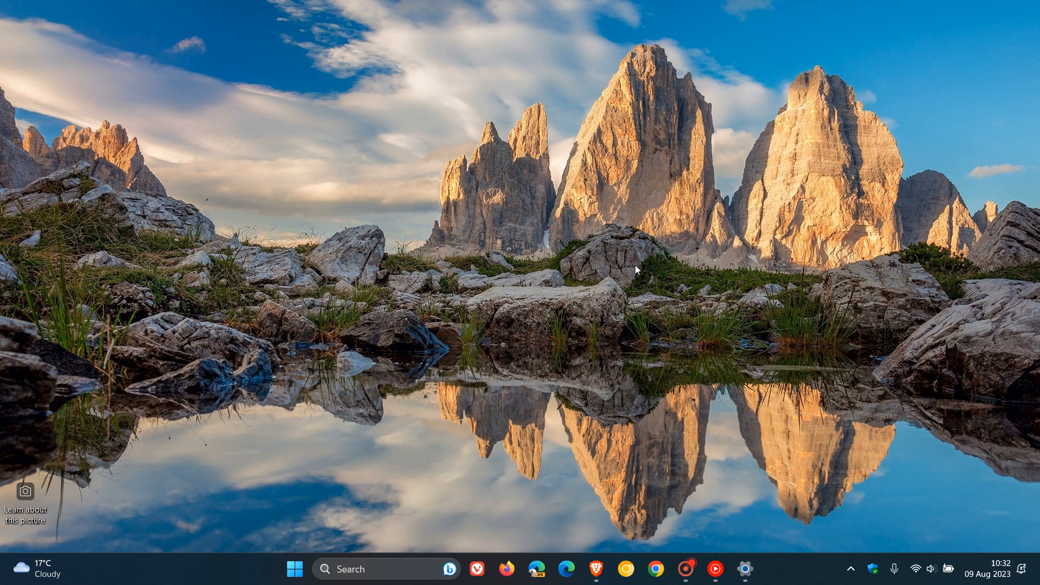
{"action": "mouse_move", "coordinate": [768, 224]}
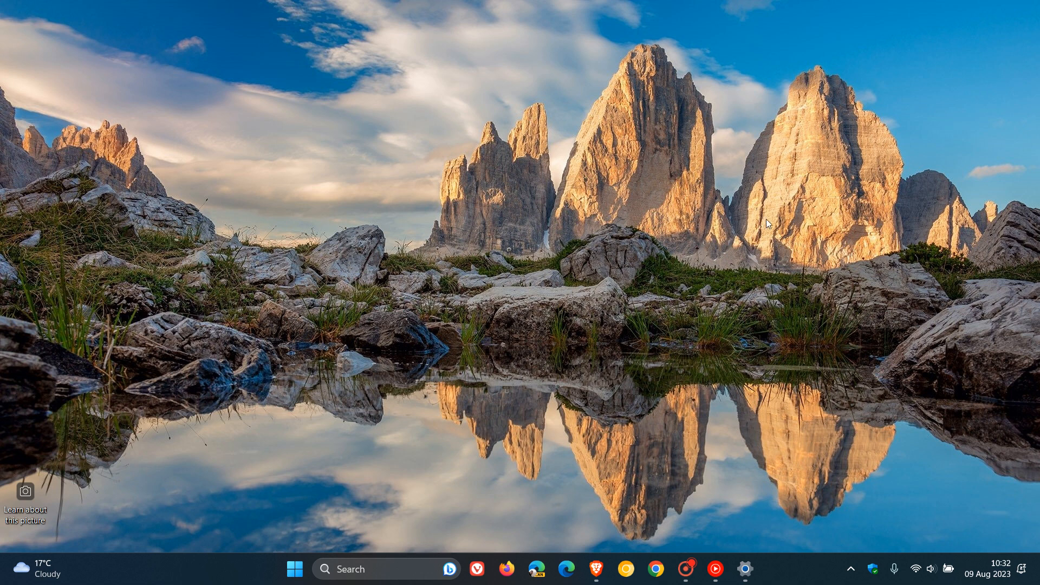
{"action": "mouse_move", "coordinate": [948, 558]}
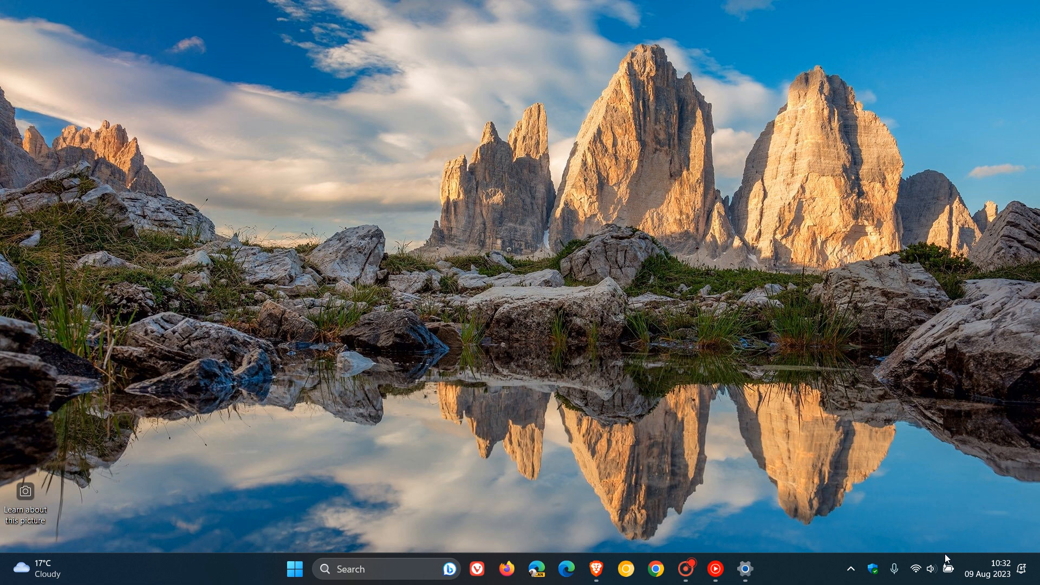
Open the quick settings panel with network and volume controls, then close it.
{"action": "left_click", "coordinate": [931, 568]}
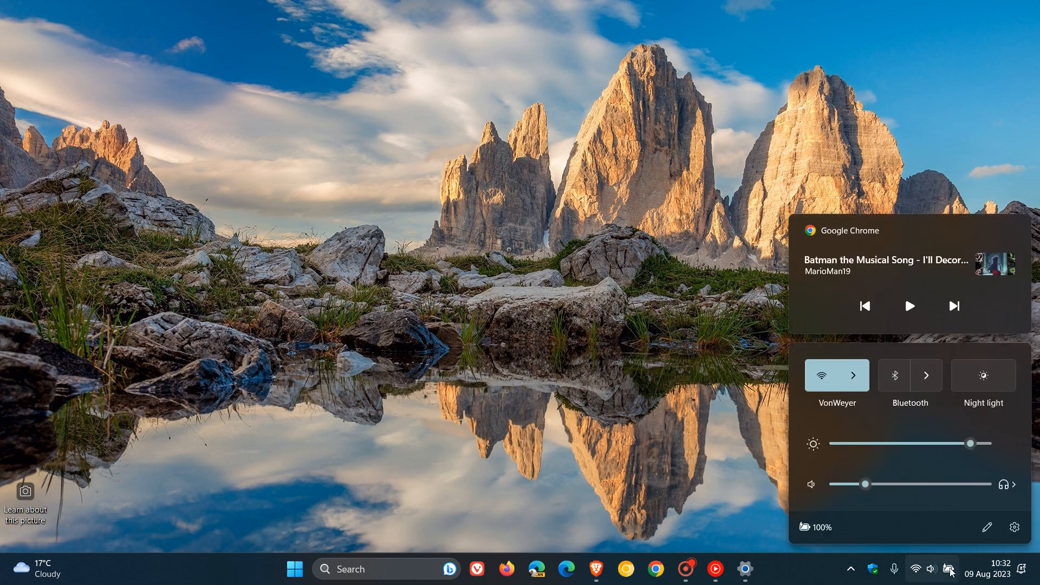
{"action": "mouse_move", "coordinate": [561, 228]}
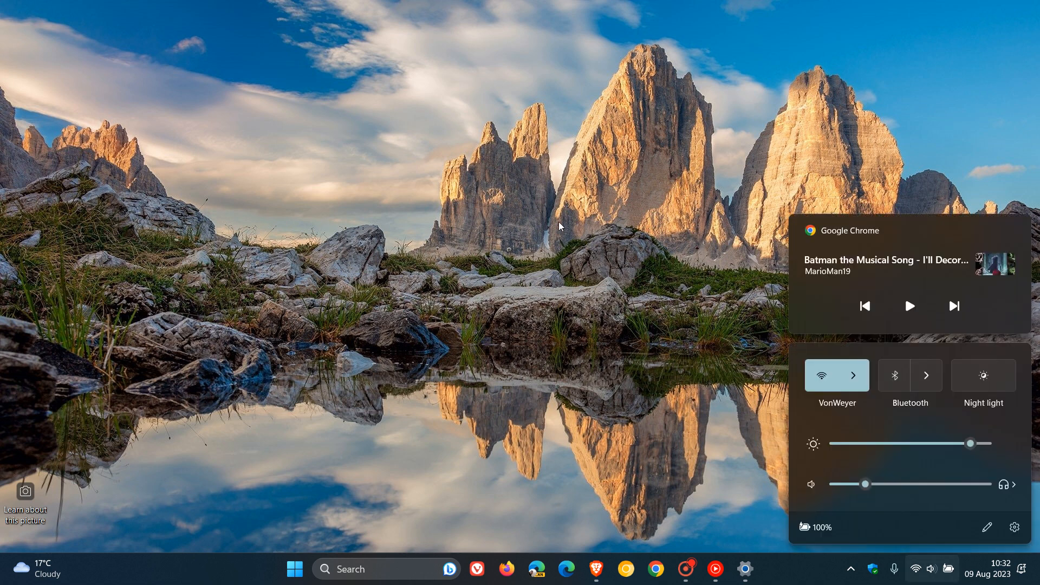
{"action": "left_click", "coordinate": [562, 225]}
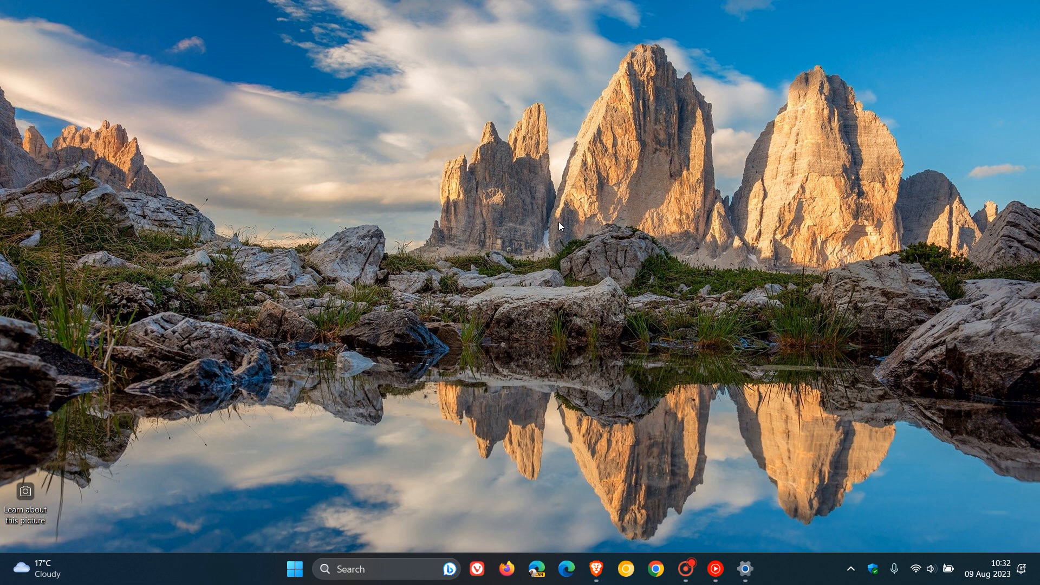
{"action": "left_click", "coordinate": [43, 568]}
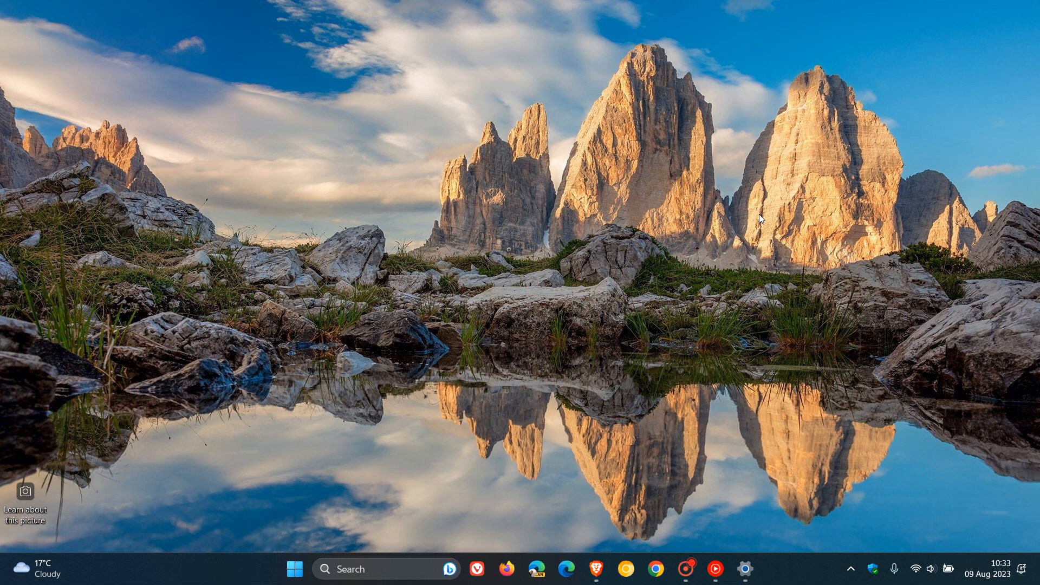
{"action": "mouse_move", "coordinate": [736, 252]}
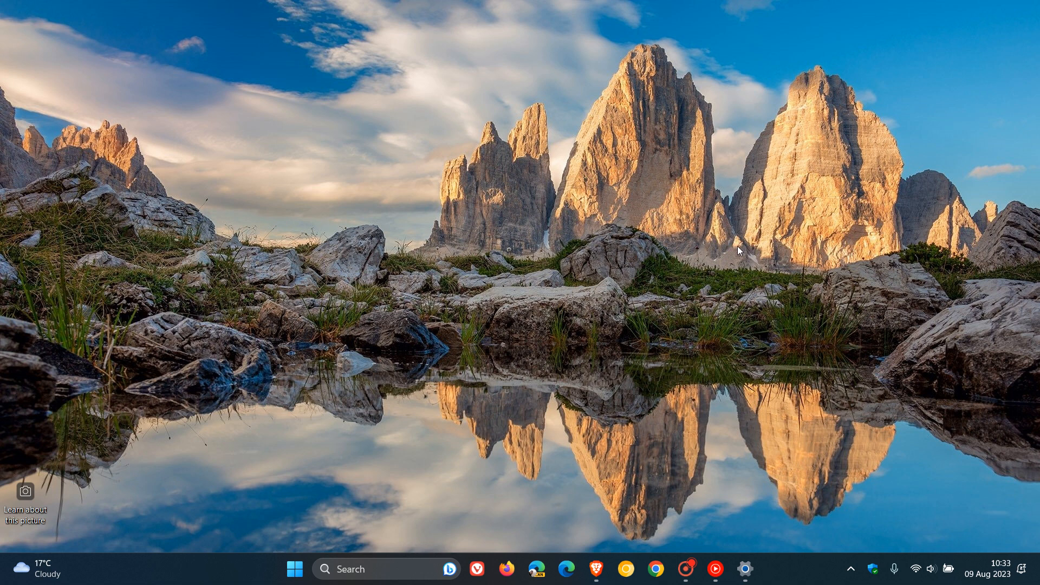
Open the notification center and August 2023 calendar from the taskbar clock.
{"action": "left_click", "coordinate": [1000, 569]}
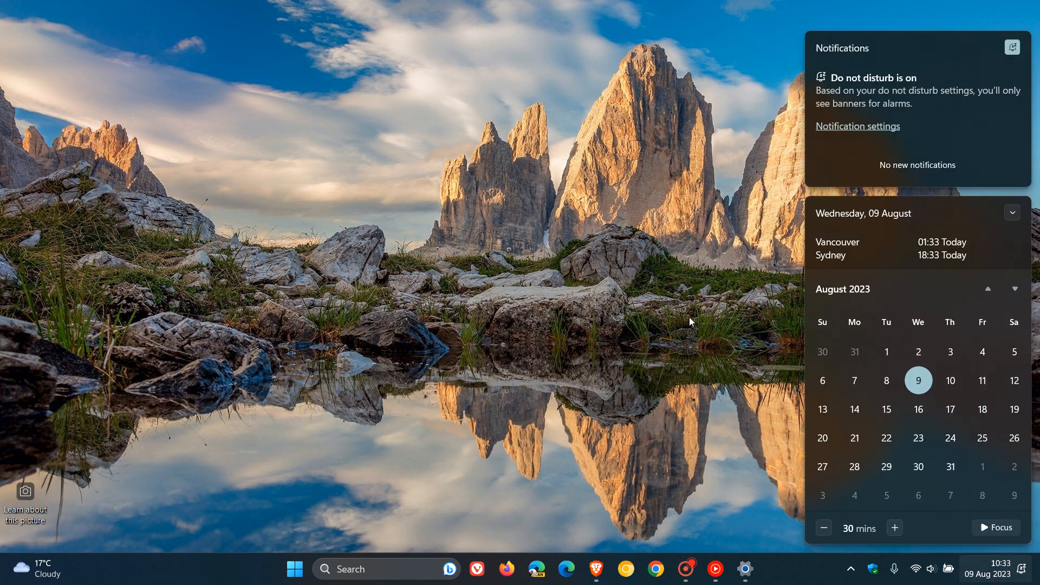
{"action": "mouse_move", "coordinate": [673, 310]}
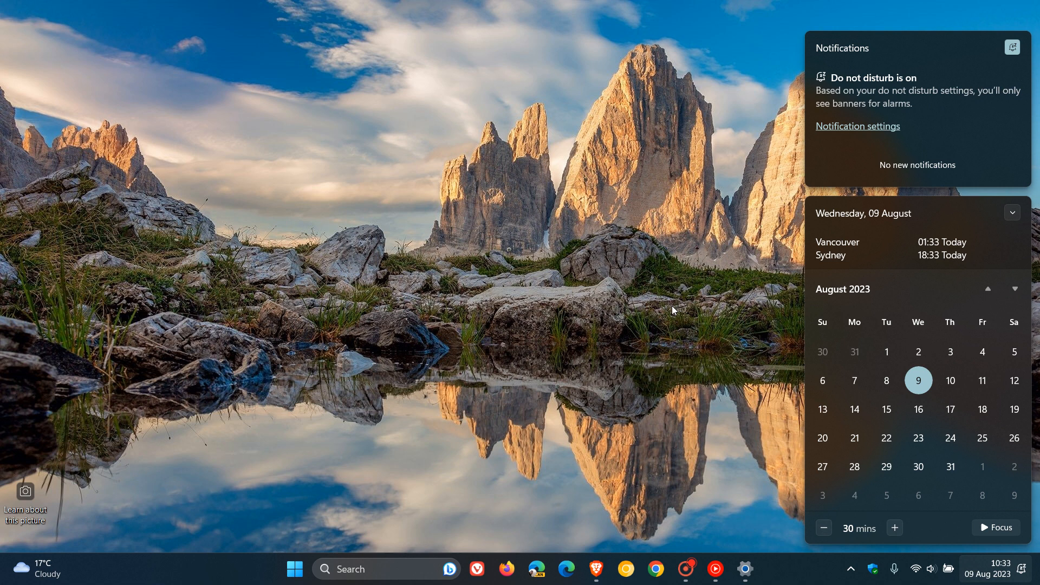
{"action": "mouse_move", "coordinate": [702, 238]}
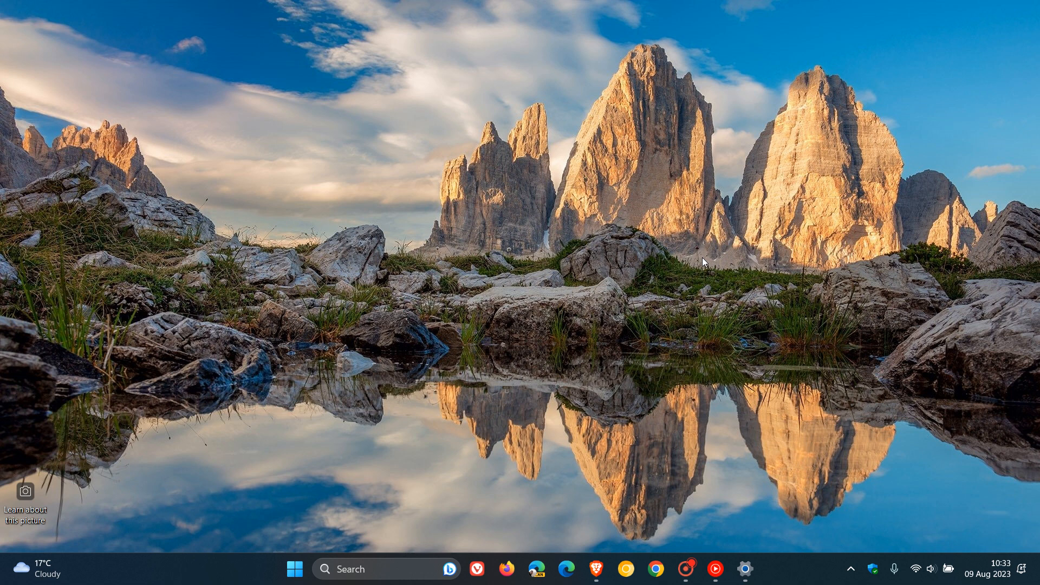
{"action": "mouse_move", "coordinate": [409, 584]}
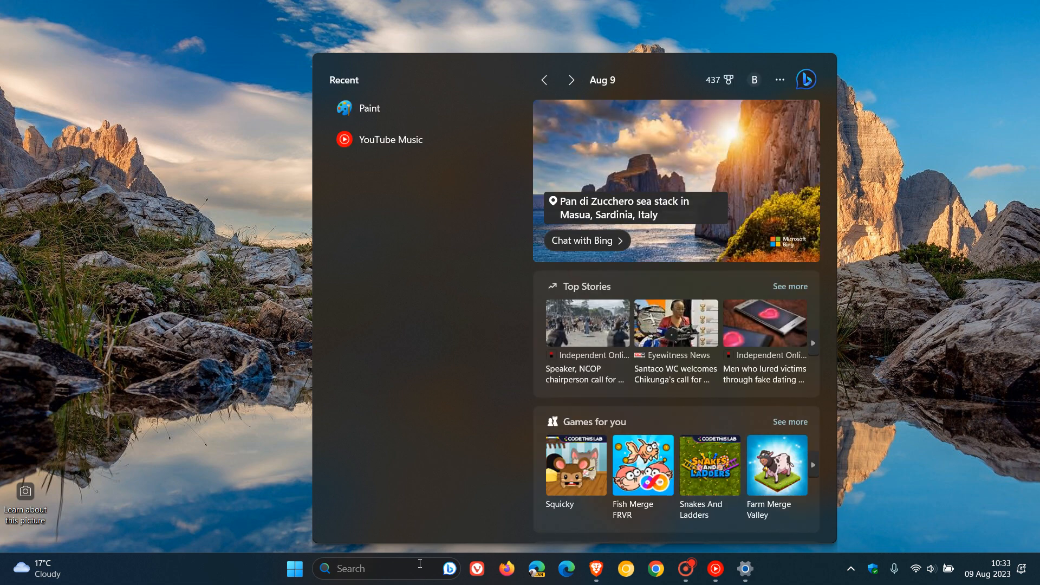
Run winver, check Version 22H2 (OS Build 22621.2134), and close About Windows.
{"action": "type", "text": "winve"}
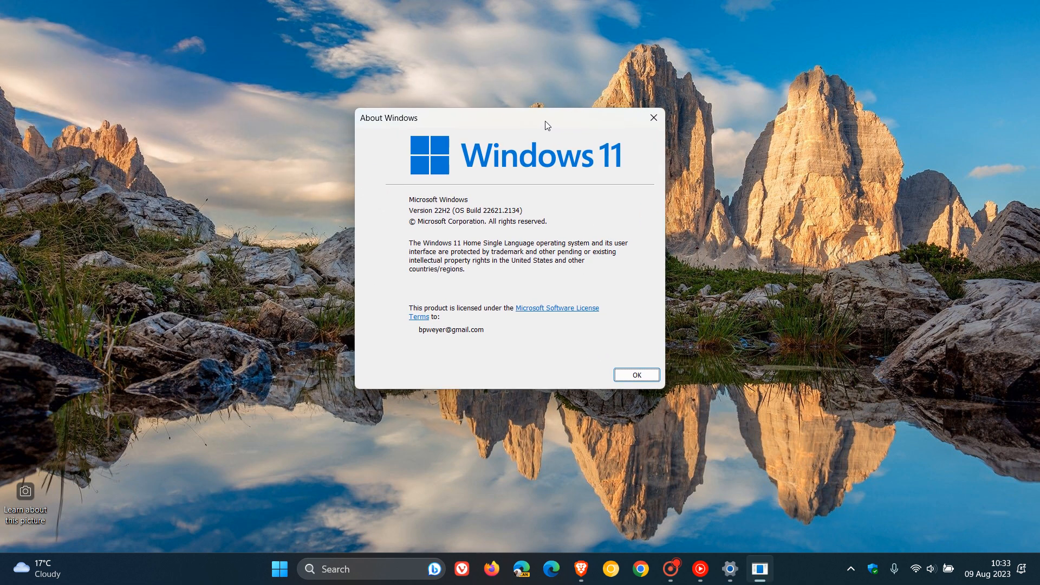
{"action": "left_click_drag", "start_coordinate": [388, 117], "coordinate": [363, 113]}
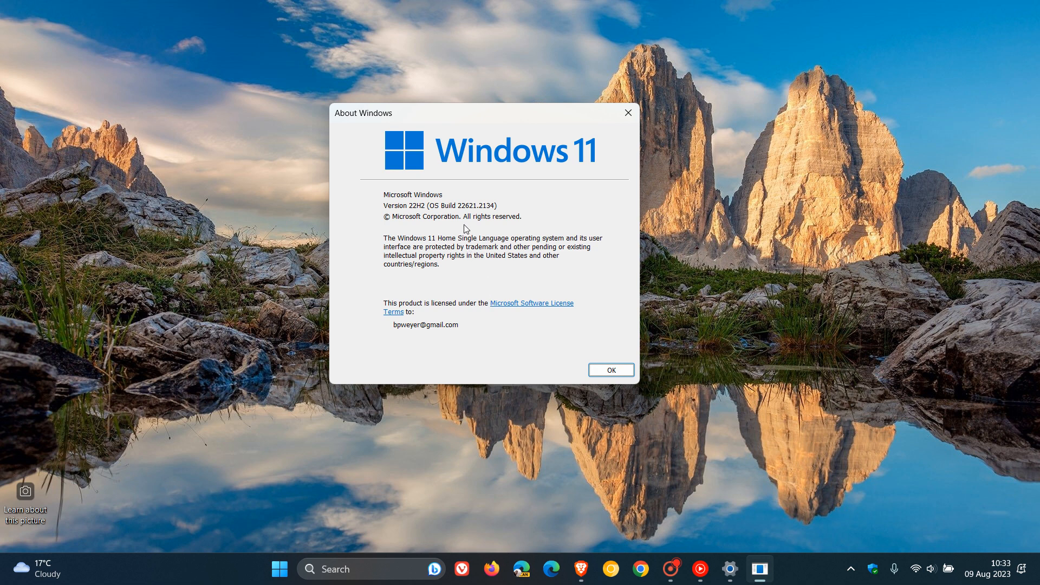
{"action": "mouse_move", "coordinate": [467, 221]}
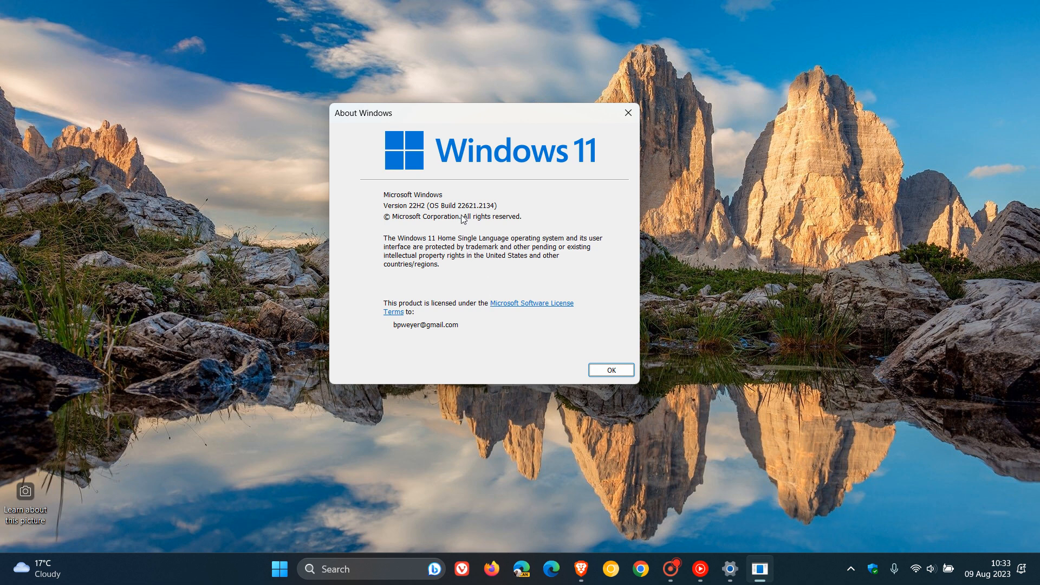
{"action": "mouse_move", "coordinate": [472, 194]}
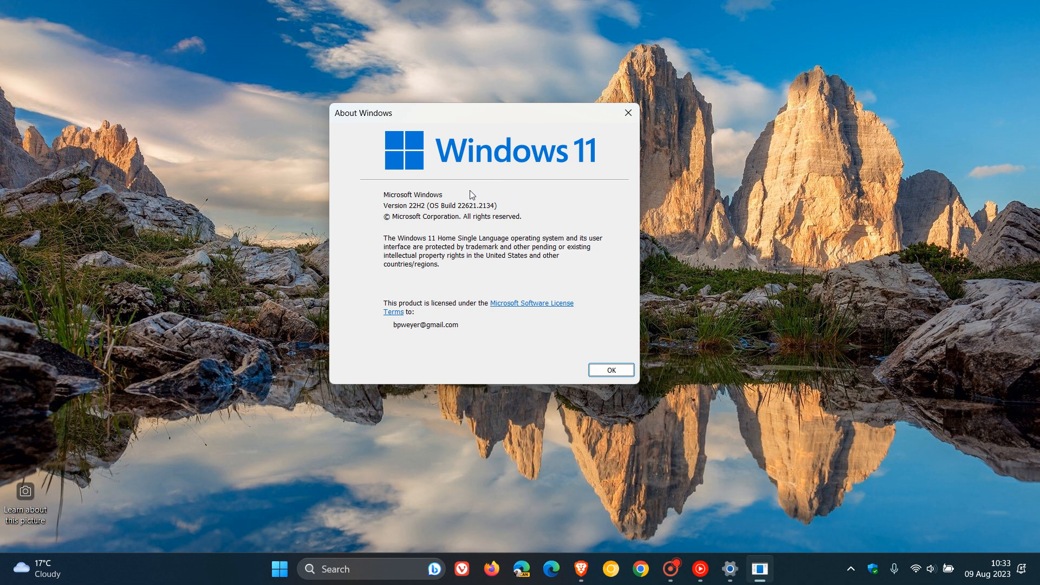
{"action": "mouse_move", "coordinate": [540, 208]}
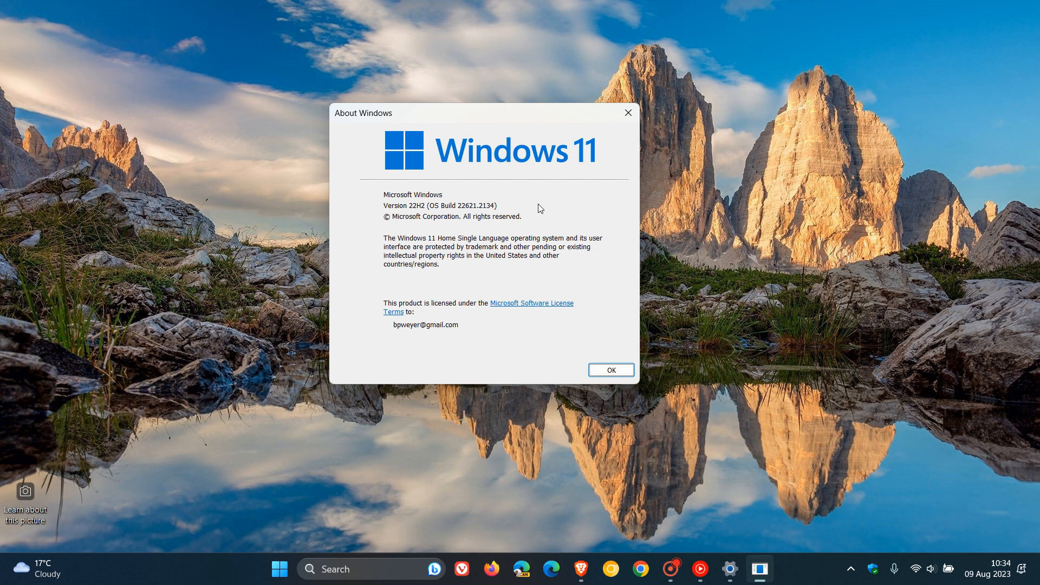
{"action": "left_click", "coordinate": [612, 370]}
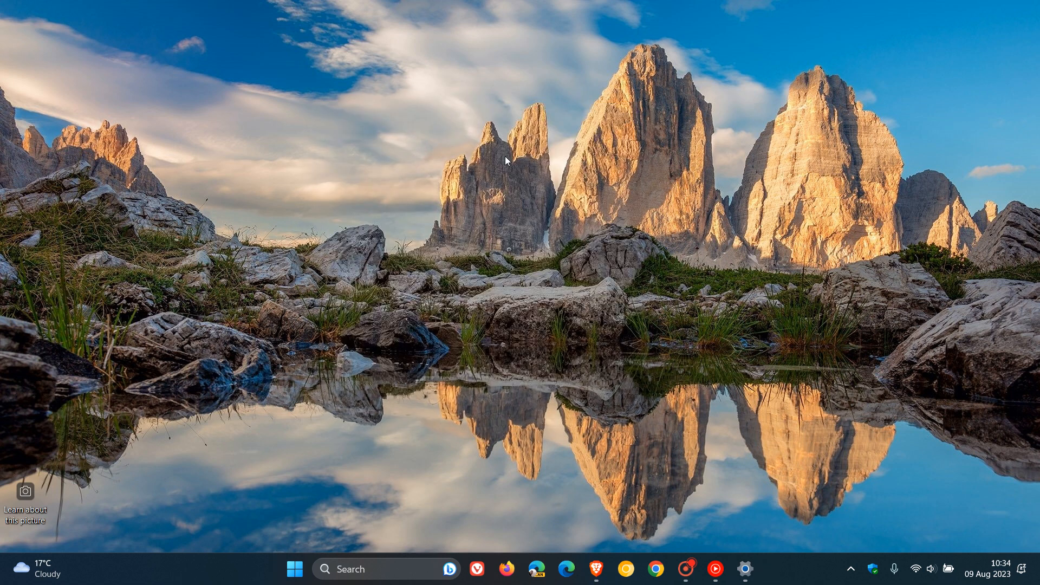
{"action": "mouse_move", "coordinate": [580, 201]}
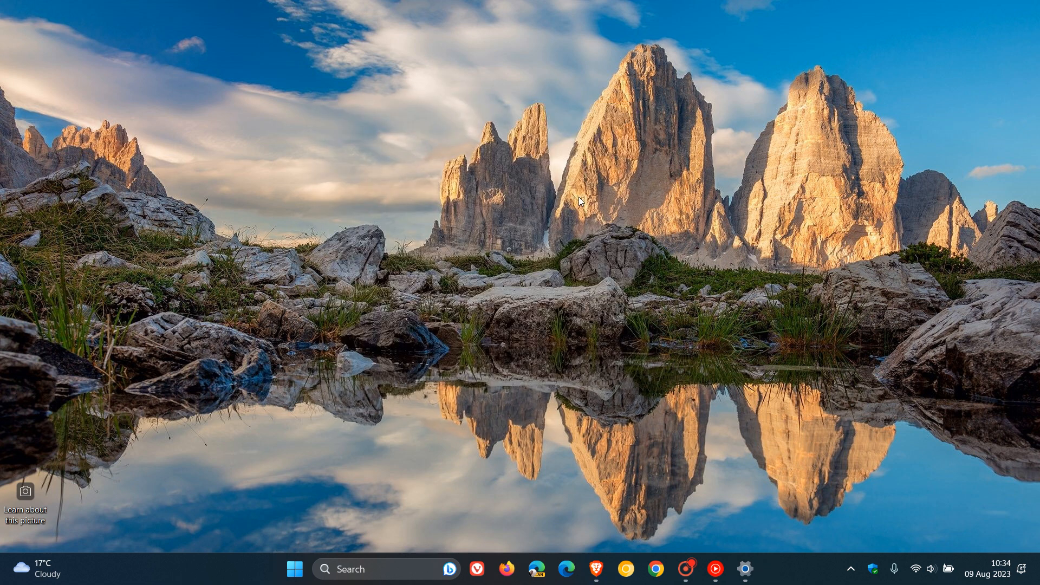
{"action": "mouse_move", "coordinate": [657, 182]}
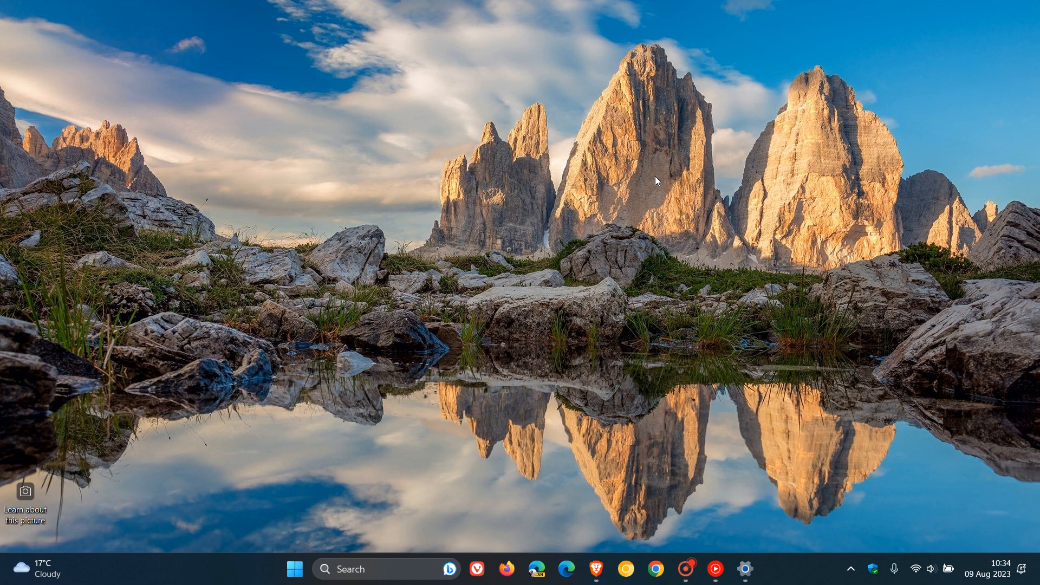
{"action": "mouse_move", "coordinate": [653, 230]}
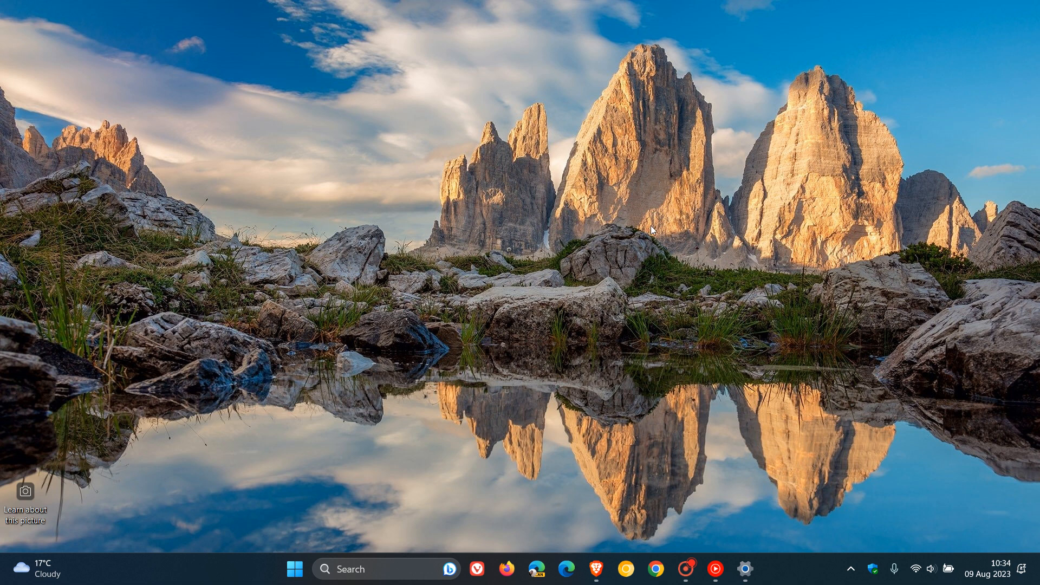
{"action": "mouse_move", "coordinate": [648, 225]}
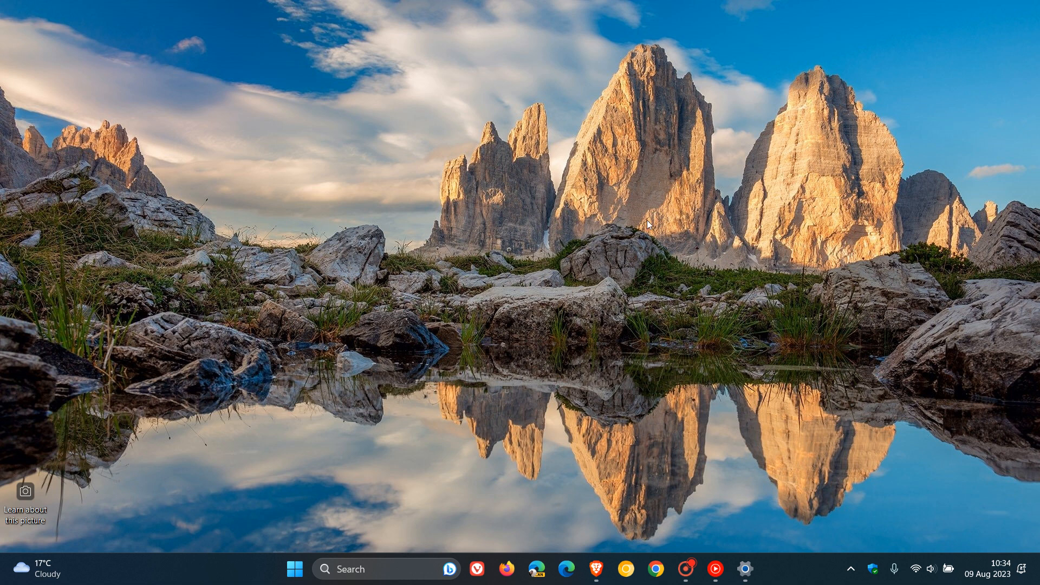
{"action": "mouse_move", "coordinate": [591, 167]}
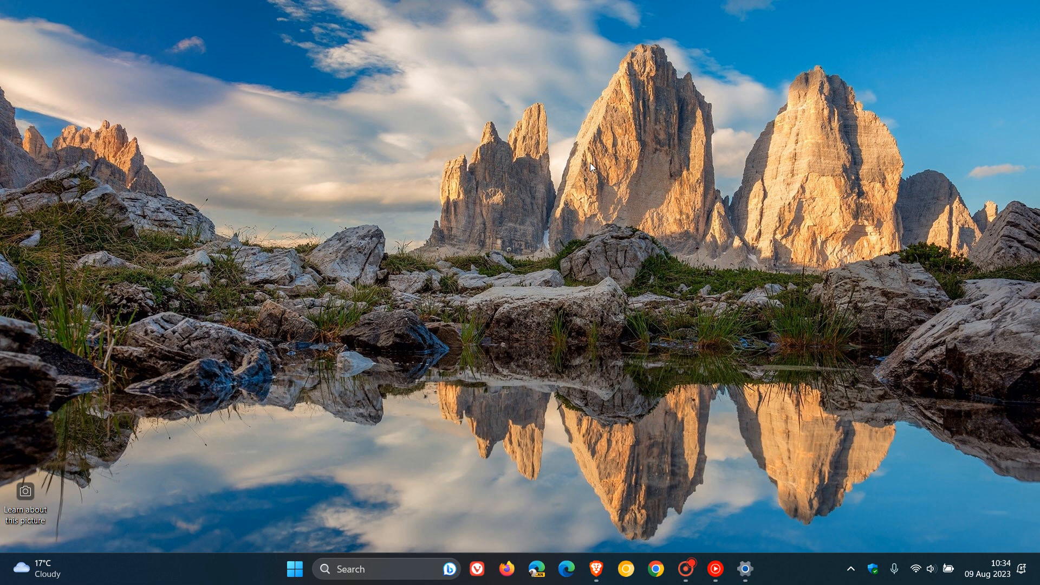
{"action": "mouse_move", "coordinate": [468, 39]}
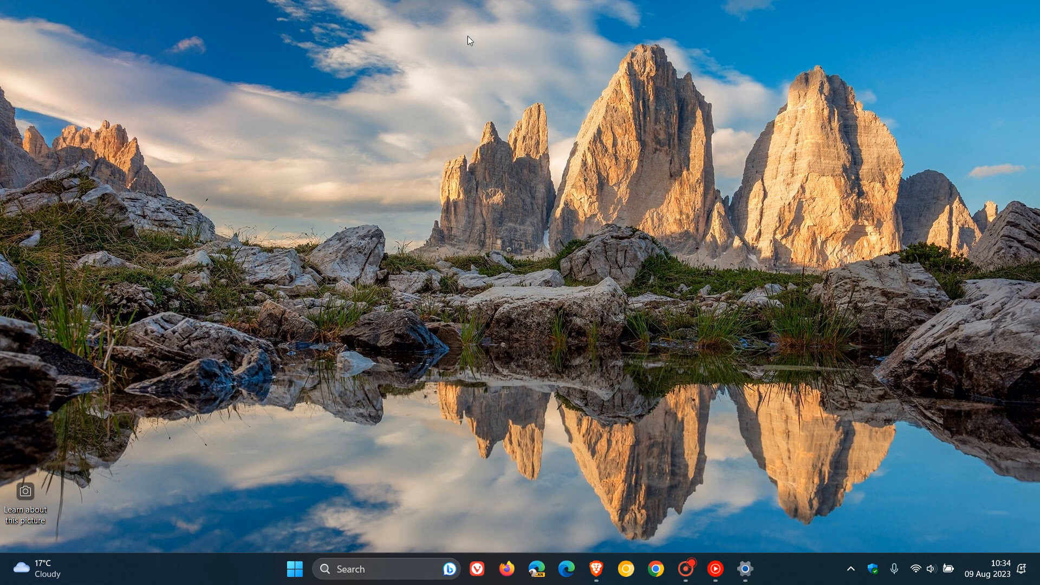
{"action": "mouse_move", "coordinate": [636, 99]}
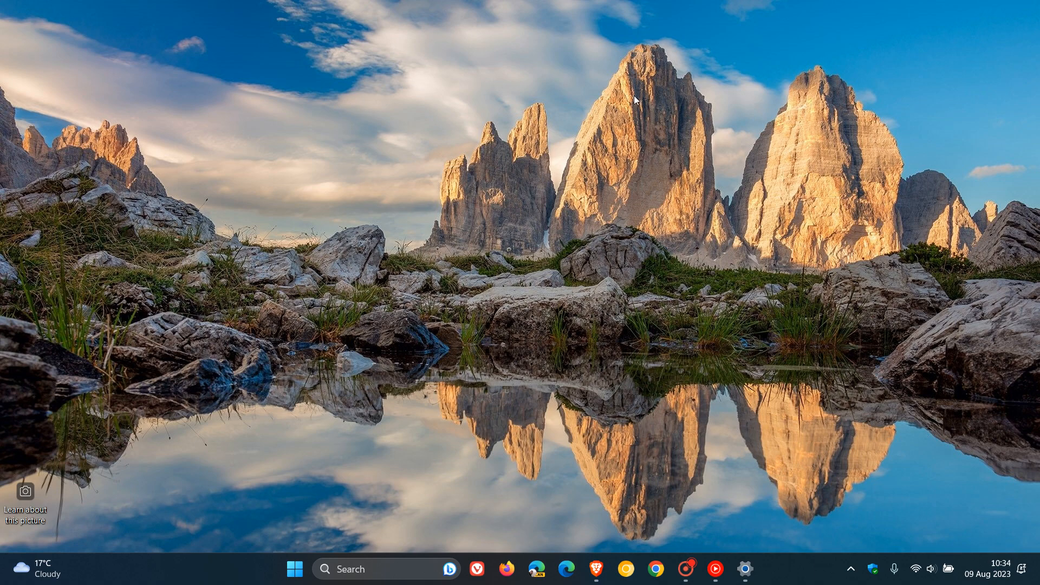